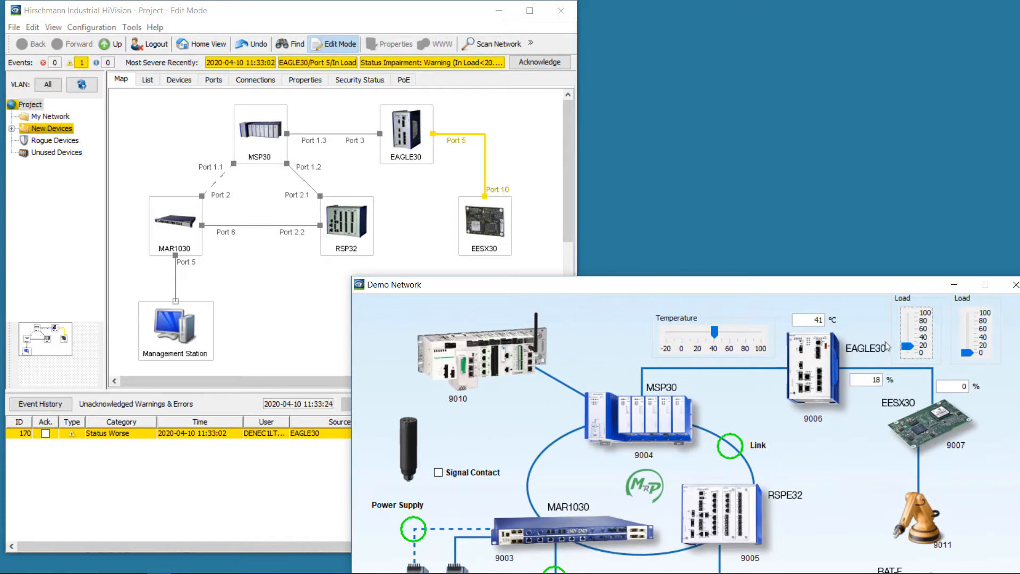
{"action": "mouse_move", "coordinate": [909, 350]}
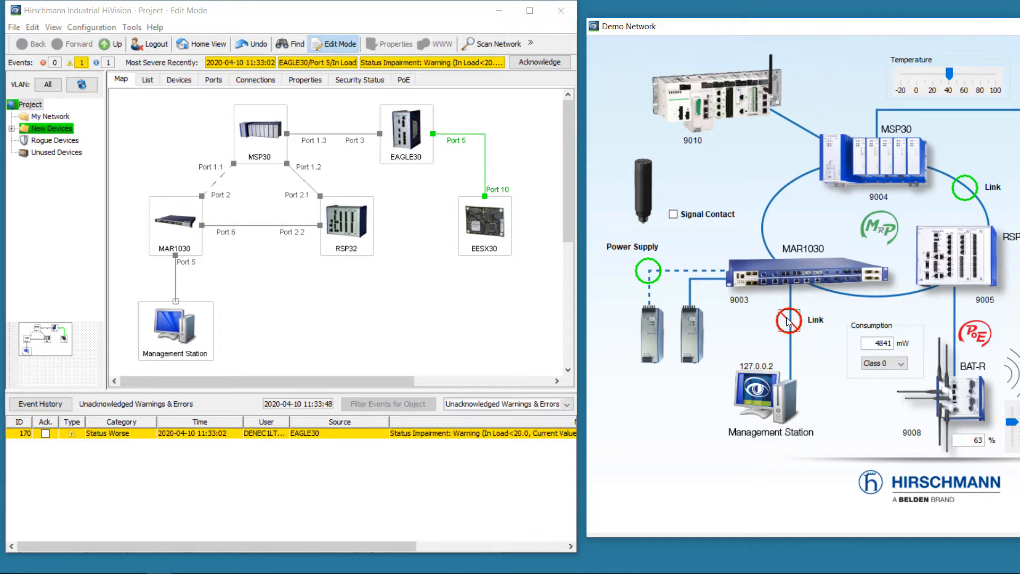
{"action": "mouse_move", "coordinate": [744, 349]}
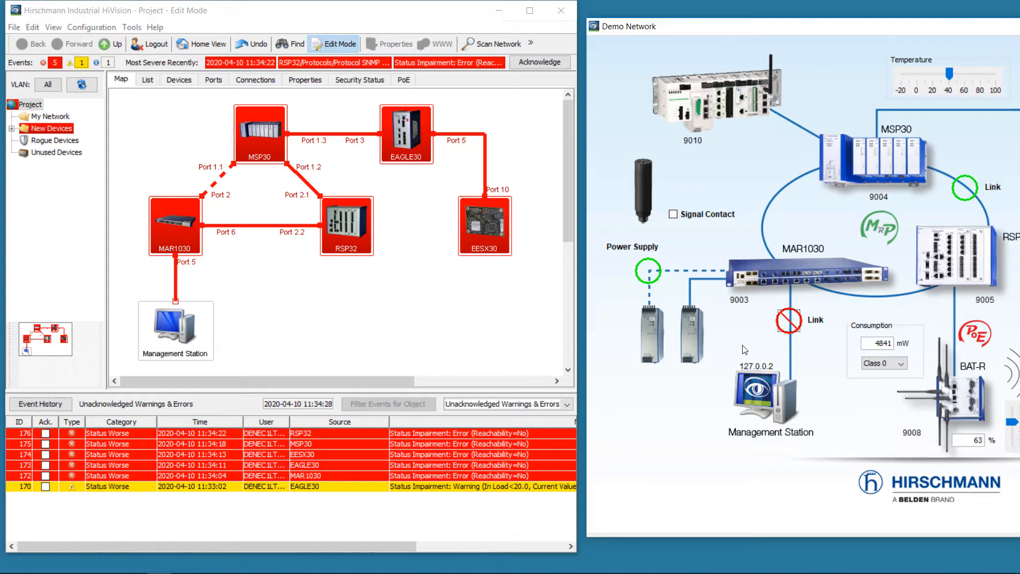
{"action": "mouse_move", "coordinate": [793, 320]}
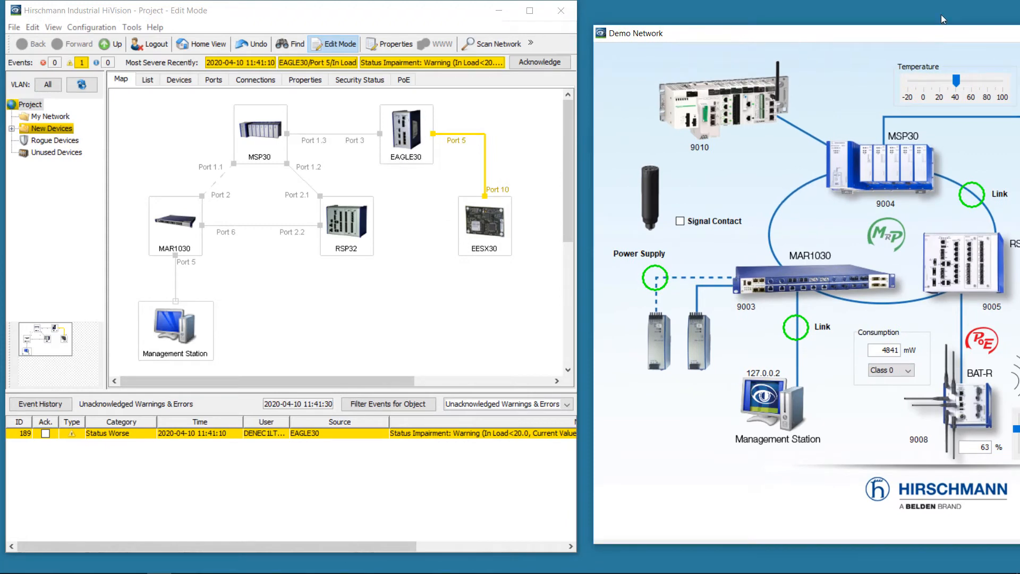
Re-enable the demo network link so the devices become reachable again
{"action": "left_click", "coordinate": [539, 62]}
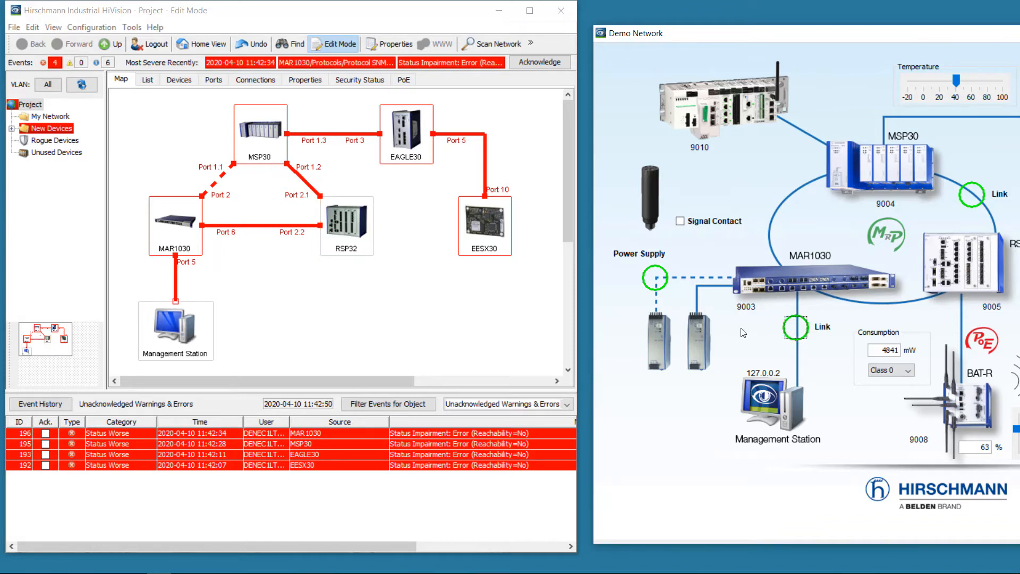
Toggle the demo network link to trigger a new burst of reachability errors
{"action": "left_click", "coordinate": [539, 62]}
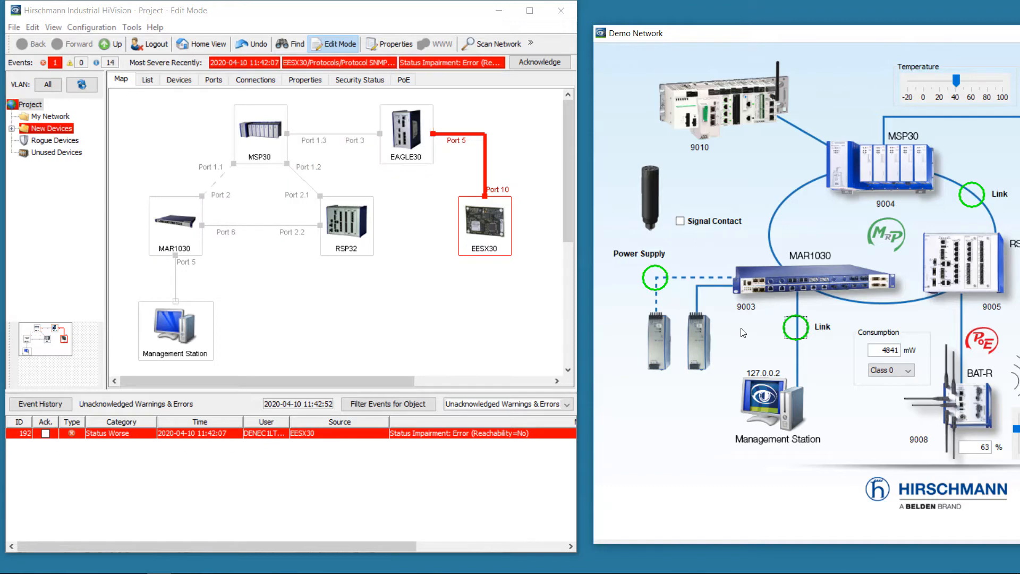
{"action": "left_click", "coordinate": [539, 61]}
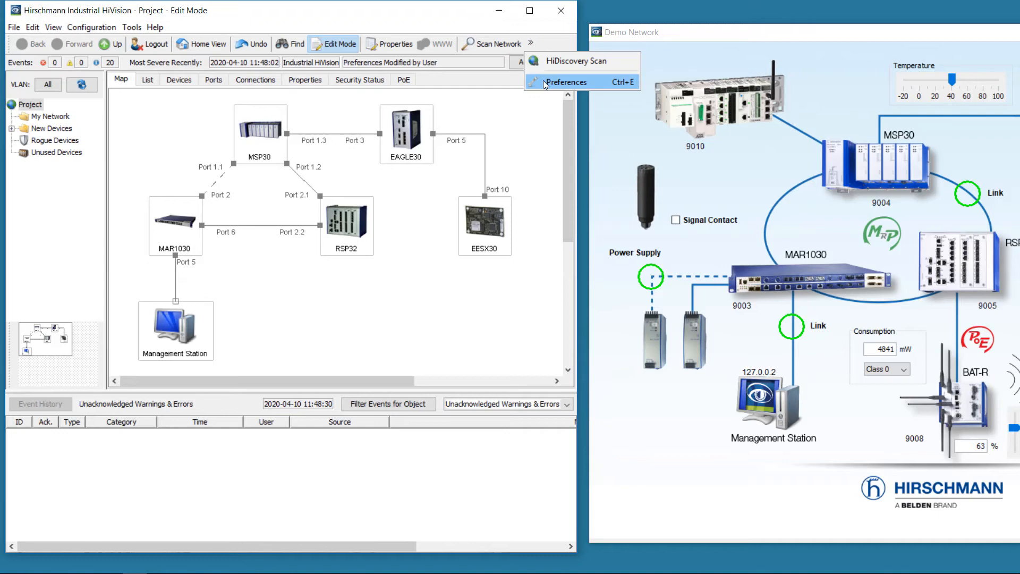
Enable global auto-acknowledge for Ping, SNMP Reachability, Port Link, Port In Load and Port Out Load
{"action": "left_click", "coordinate": [568, 82]}
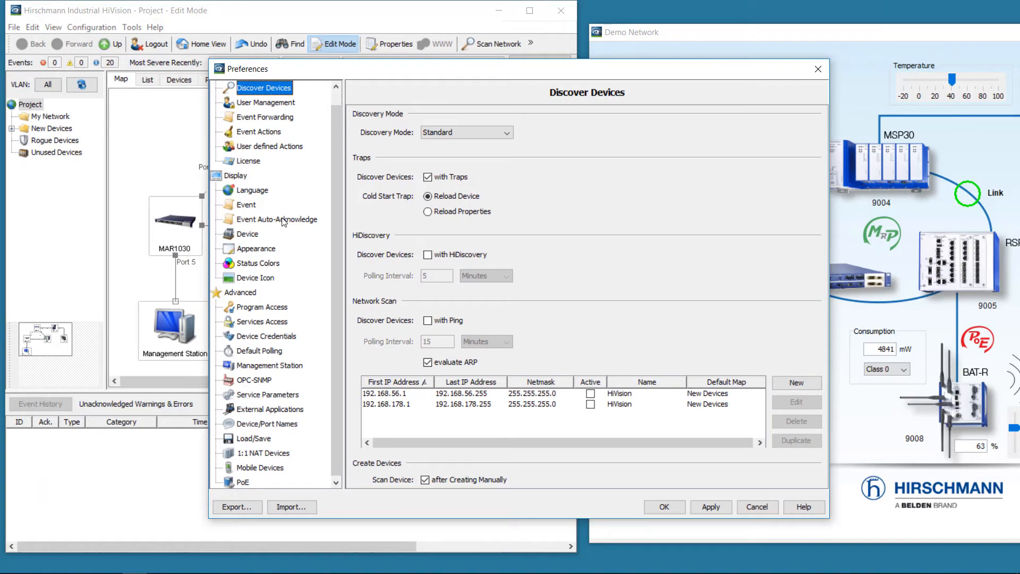
{"action": "left_click", "coordinate": [278, 219]}
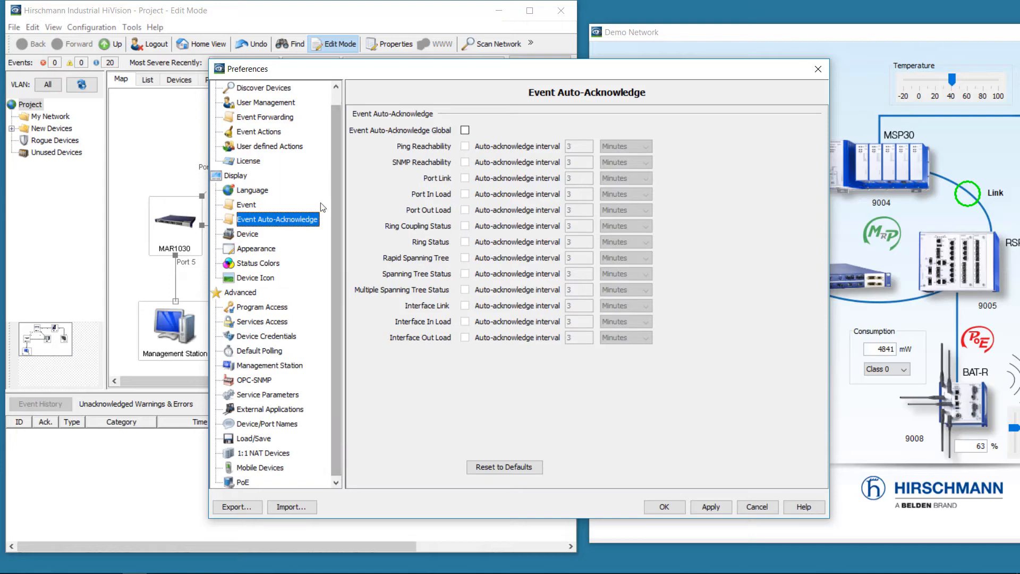
{"action": "left_click", "coordinate": [465, 130]}
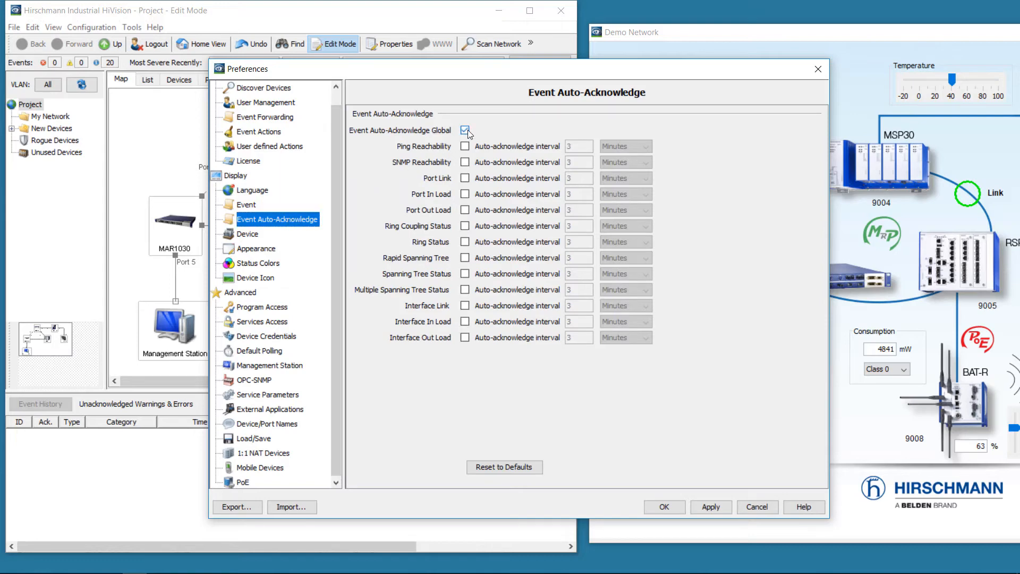
{"action": "left_click", "coordinate": [465, 147]}
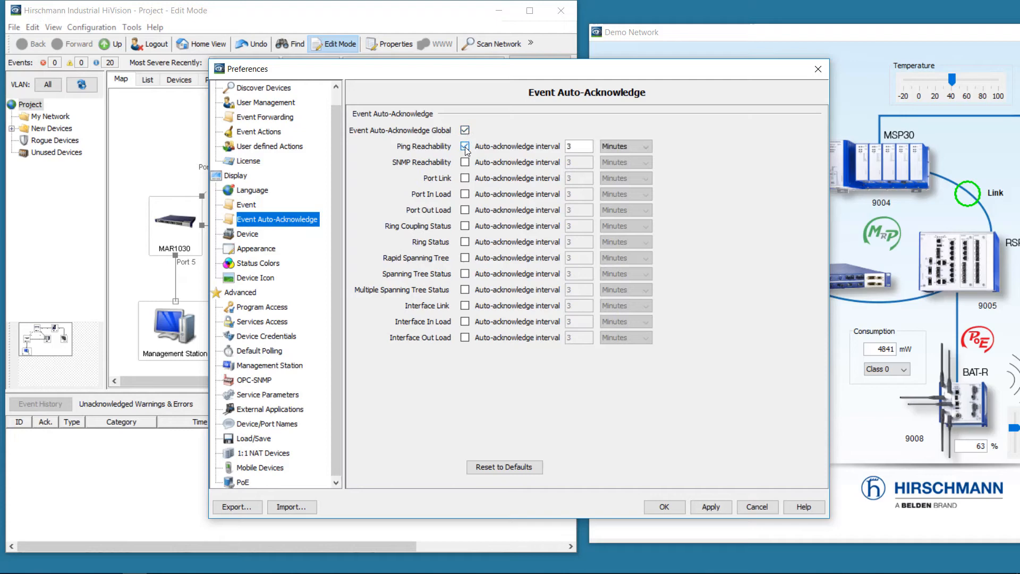
{"action": "left_click", "coordinate": [466, 162]}
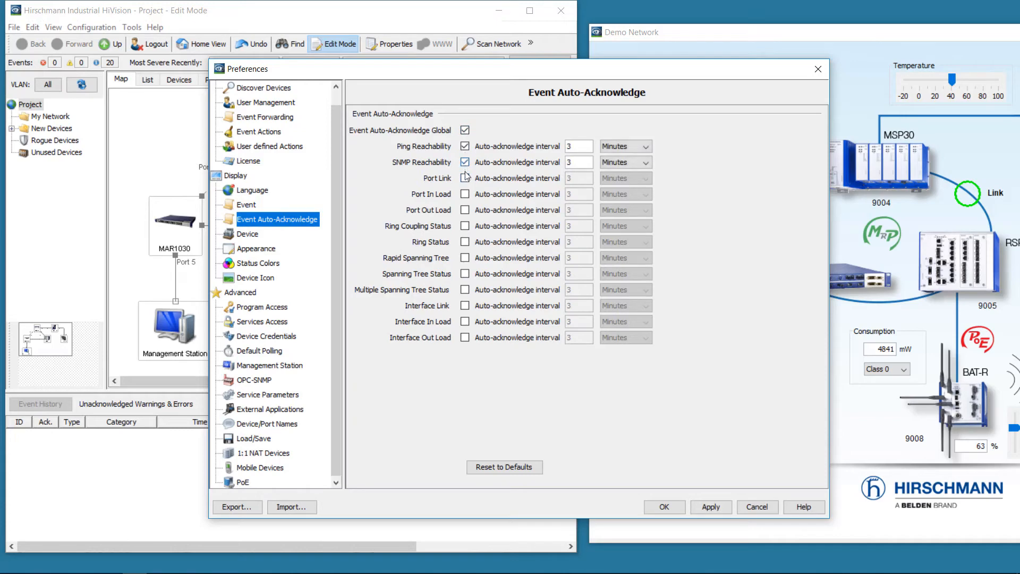
{"action": "left_click", "coordinate": [465, 178]}
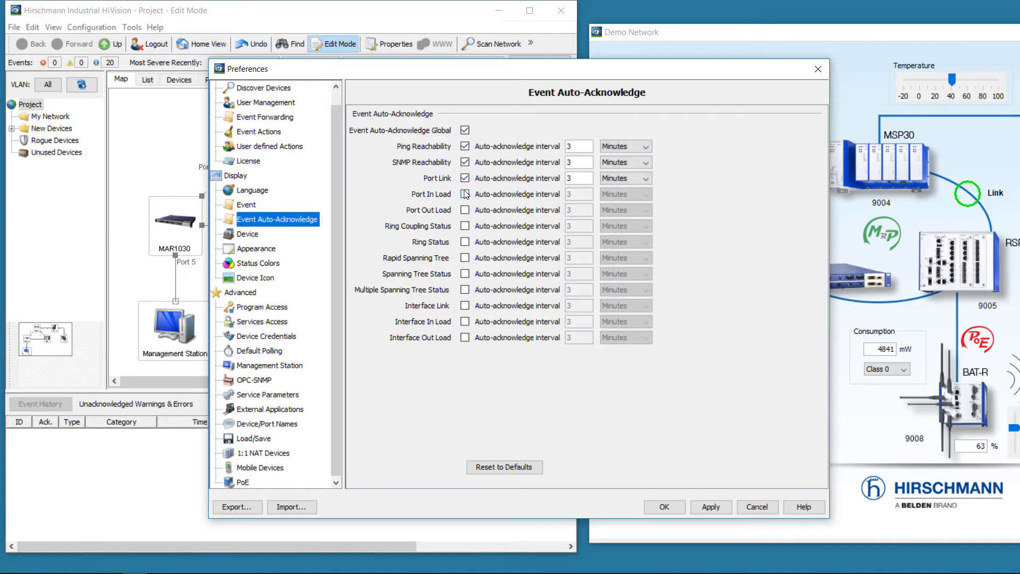
{"action": "left_click", "coordinate": [465, 194]}
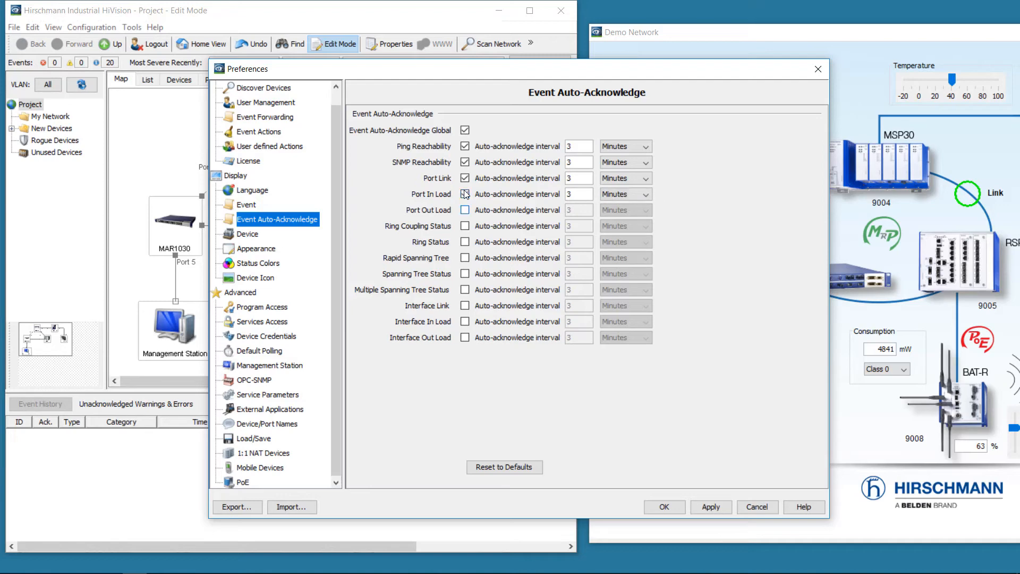
{"action": "left_click", "coordinate": [464, 209]}
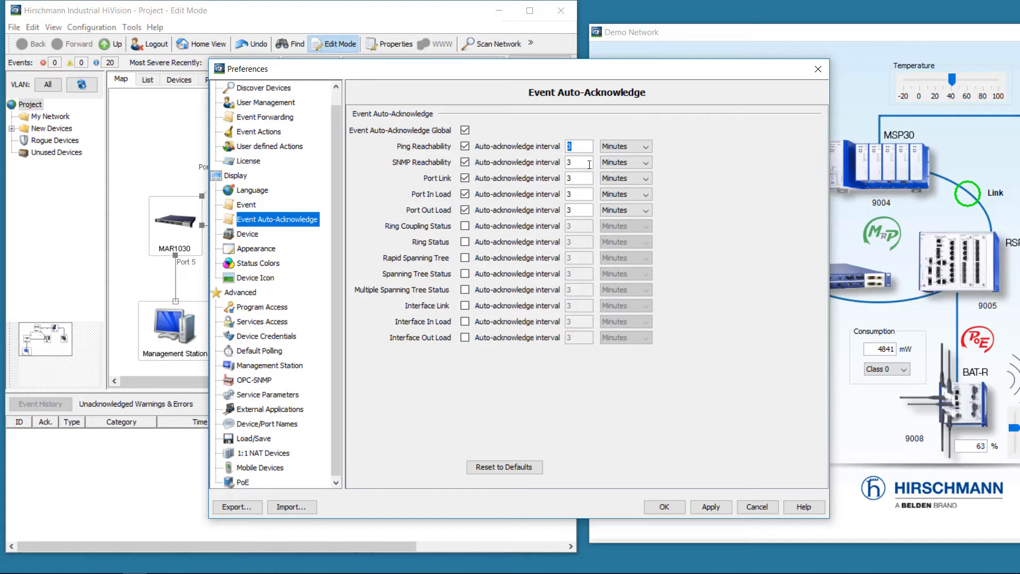
Set the five auto-acknowledge intervals to 2, keeping Port Out Load in minutes
{"action": "type", "text": "2"}
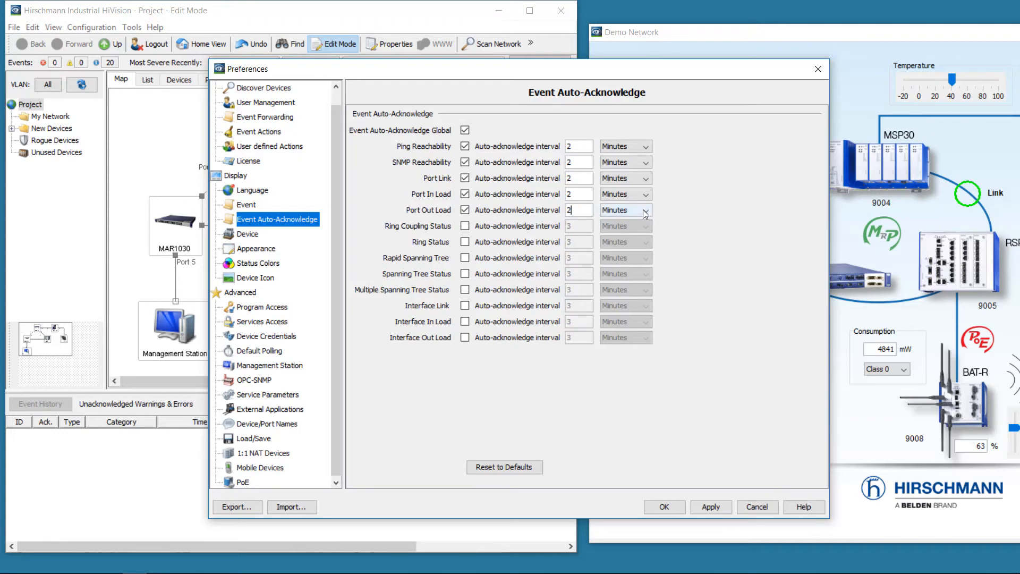
{"action": "left_click", "coordinate": [645, 210]}
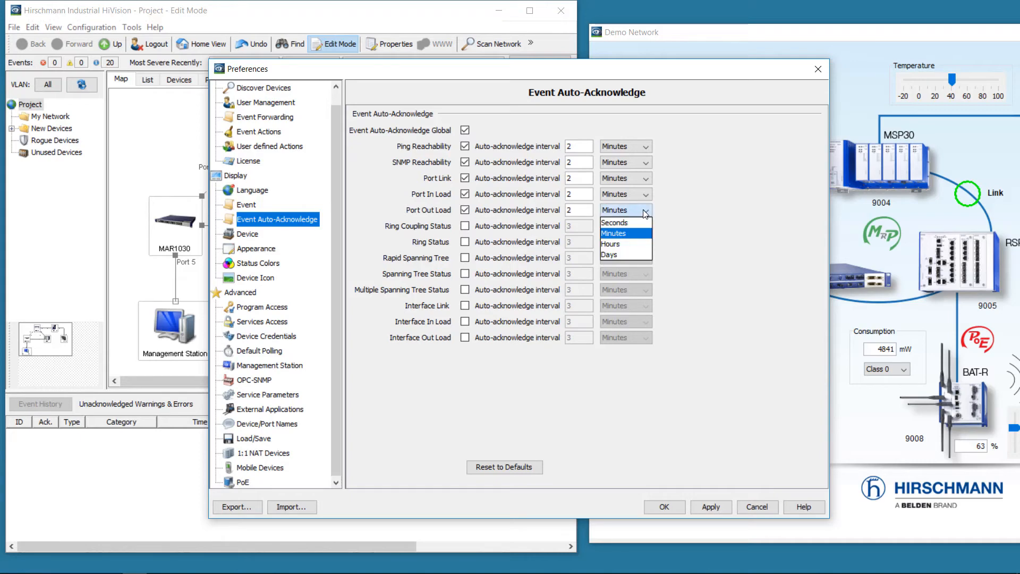
{"action": "left_click", "coordinate": [613, 233]}
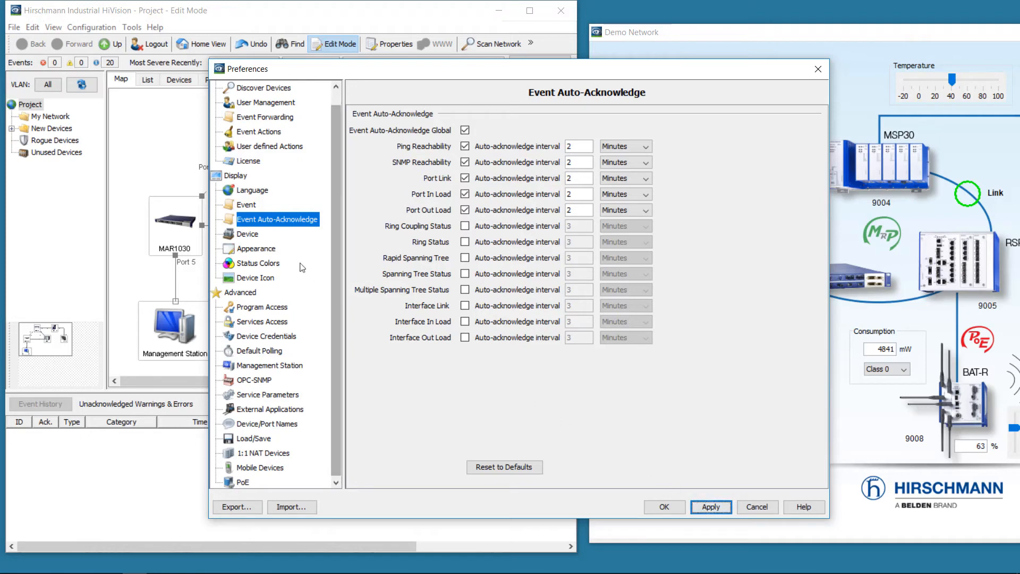
In Device preferences, colour acknowledged OK devices as frames without a filled background
{"action": "left_click", "coordinate": [247, 234]}
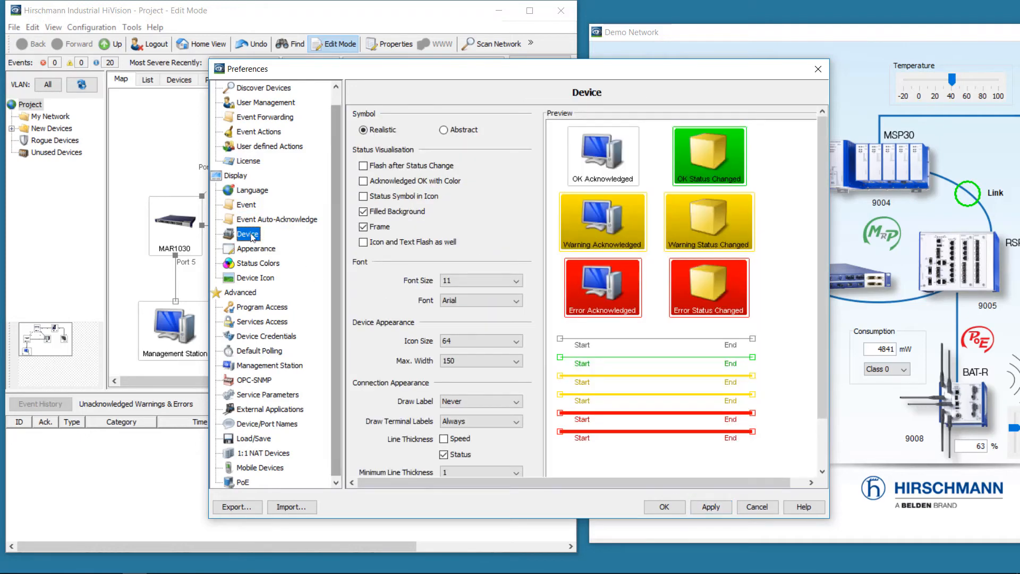
{"action": "left_click", "coordinate": [363, 181]}
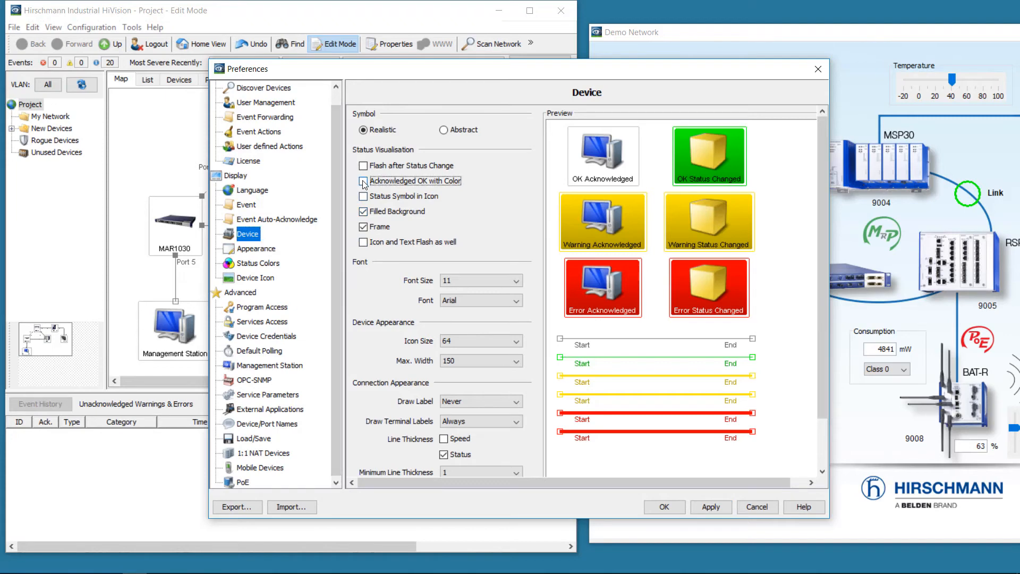
{"action": "left_click", "coordinate": [363, 181]}
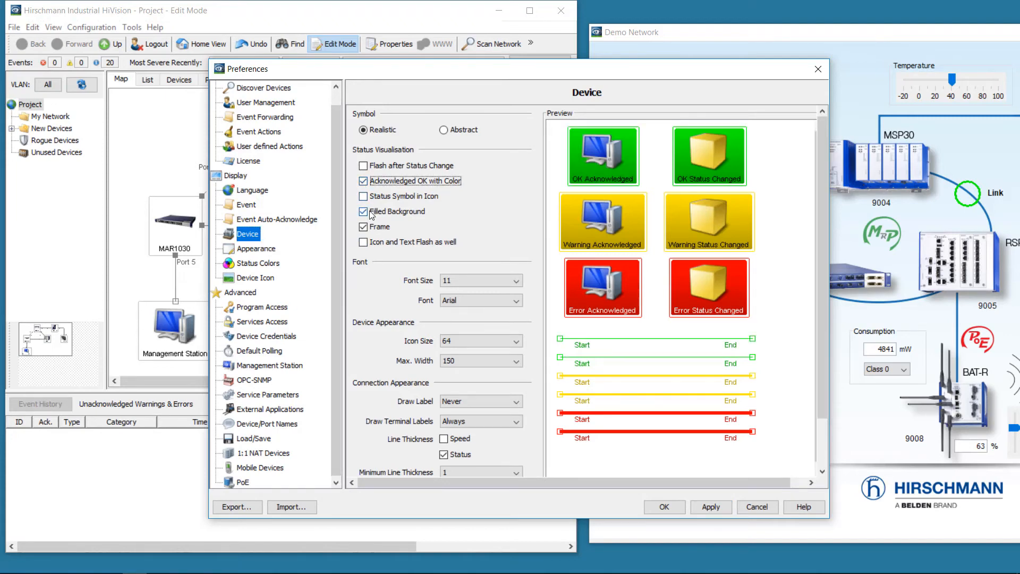
{"action": "left_click", "coordinate": [363, 212]}
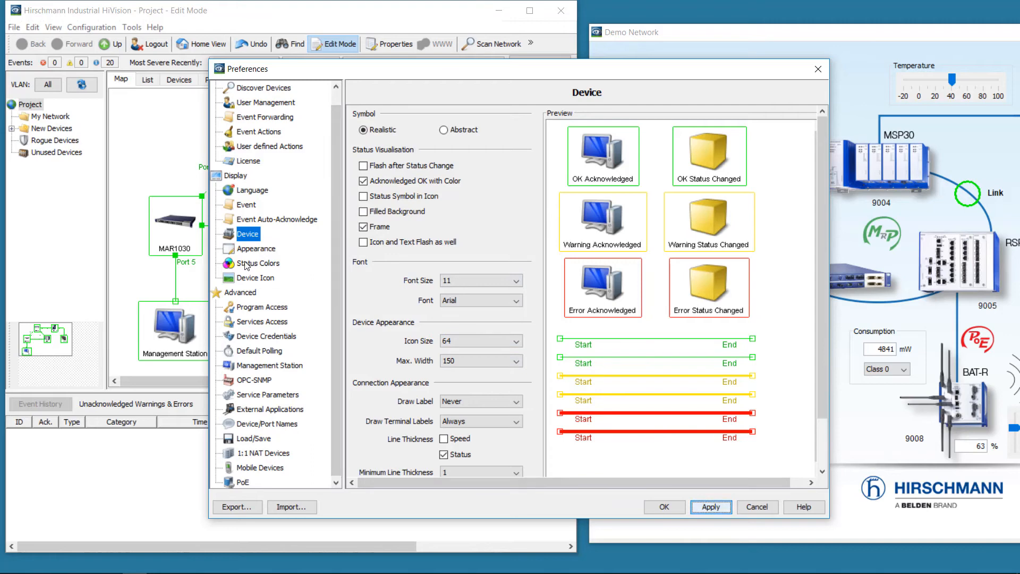
Change the OK status background colour from green to grey
{"action": "left_click", "coordinate": [258, 263]}
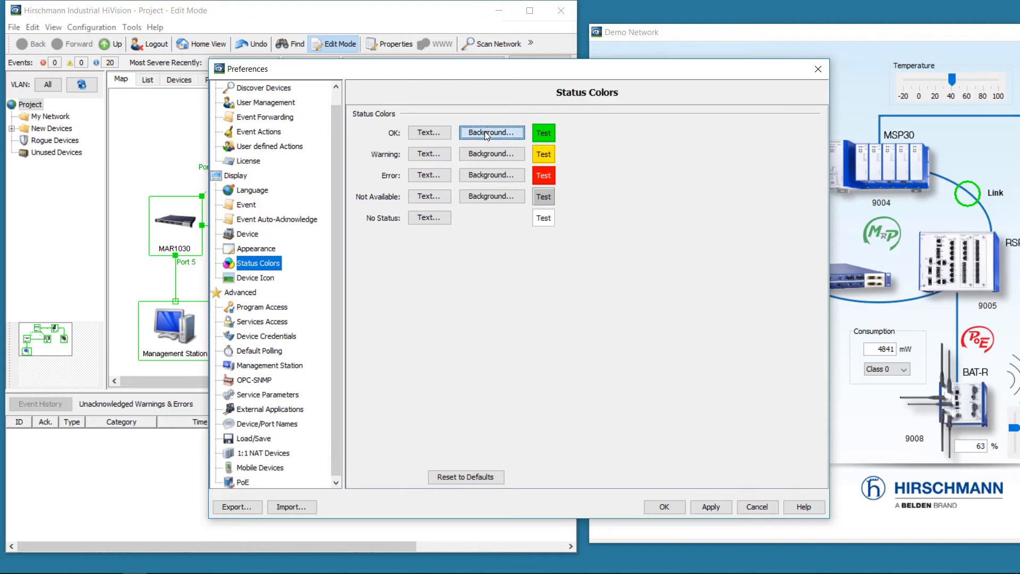
{"action": "left_click", "coordinate": [492, 132]}
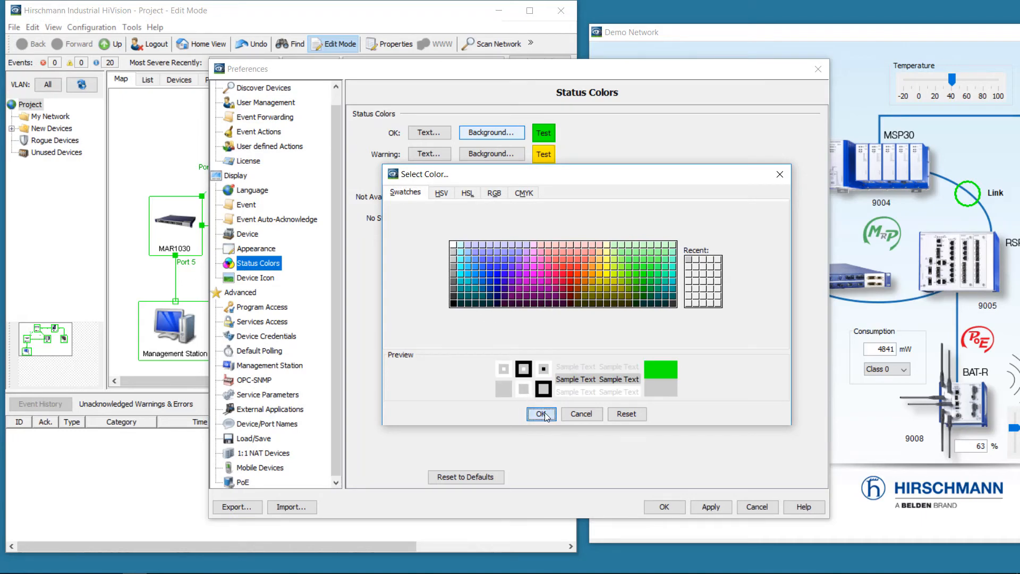
{"action": "left_click", "coordinate": [540, 414]}
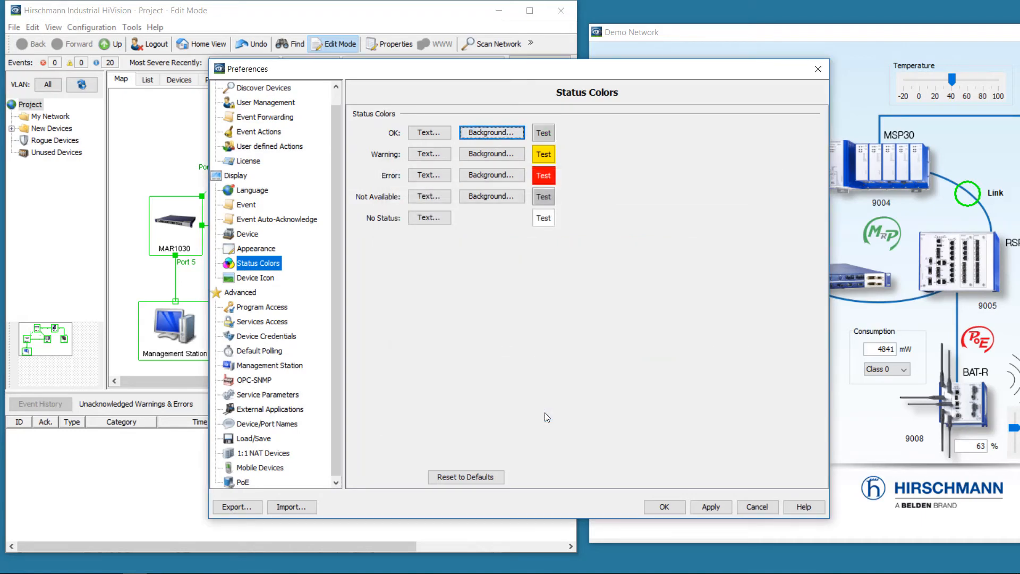
{"action": "left_click", "coordinate": [663, 507]}
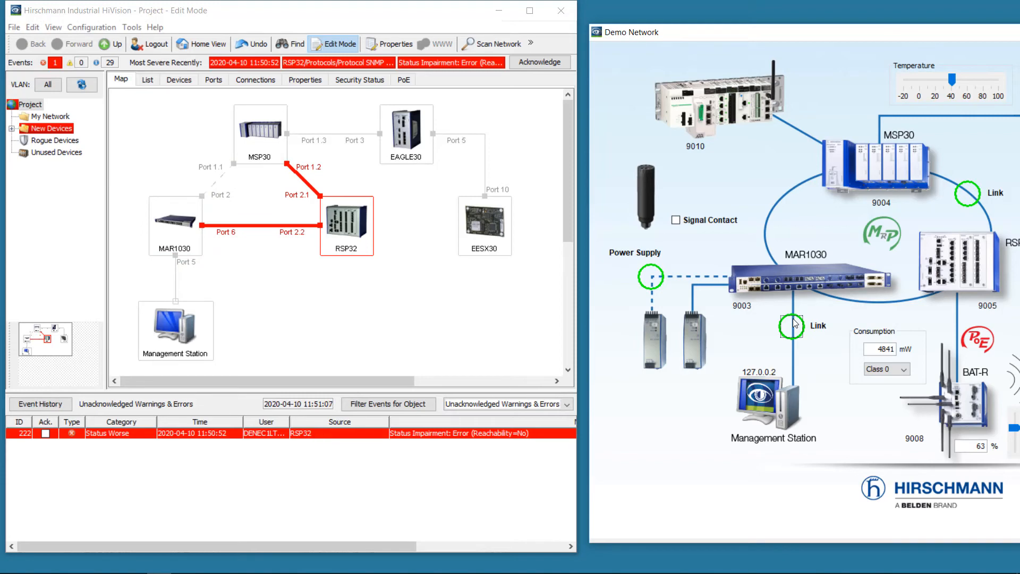
Re-enable the demo network link so RSP32 recovers and its event auto-acknowledges
{"action": "left_click", "coordinate": [539, 62]}
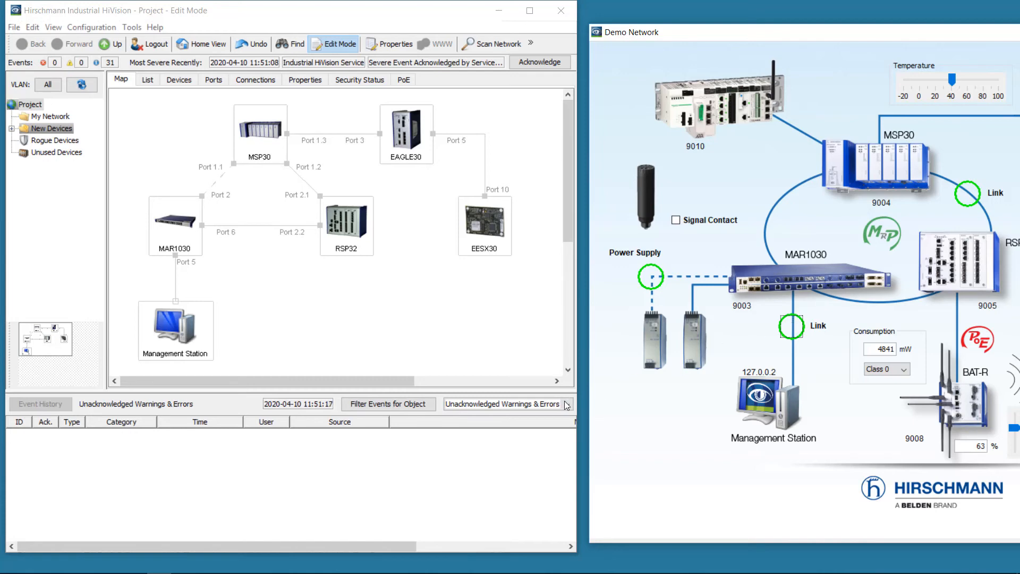
Filter the event list to Unacknowledged Events, then back to Unacknowledged Warnings & Errors
{"action": "left_click", "coordinate": [565, 403]}
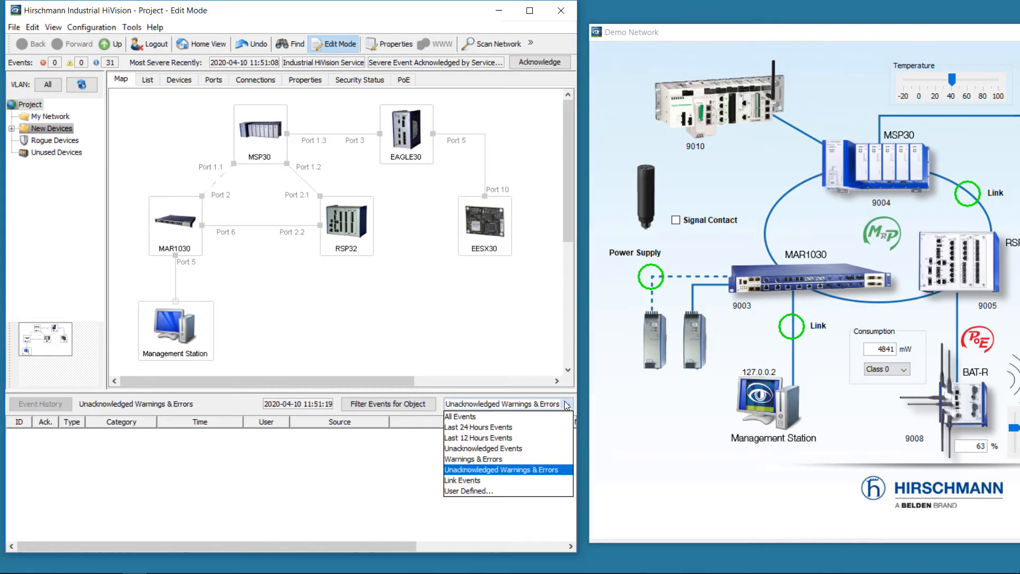
{"action": "mouse_move", "coordinate": [478, 426]}
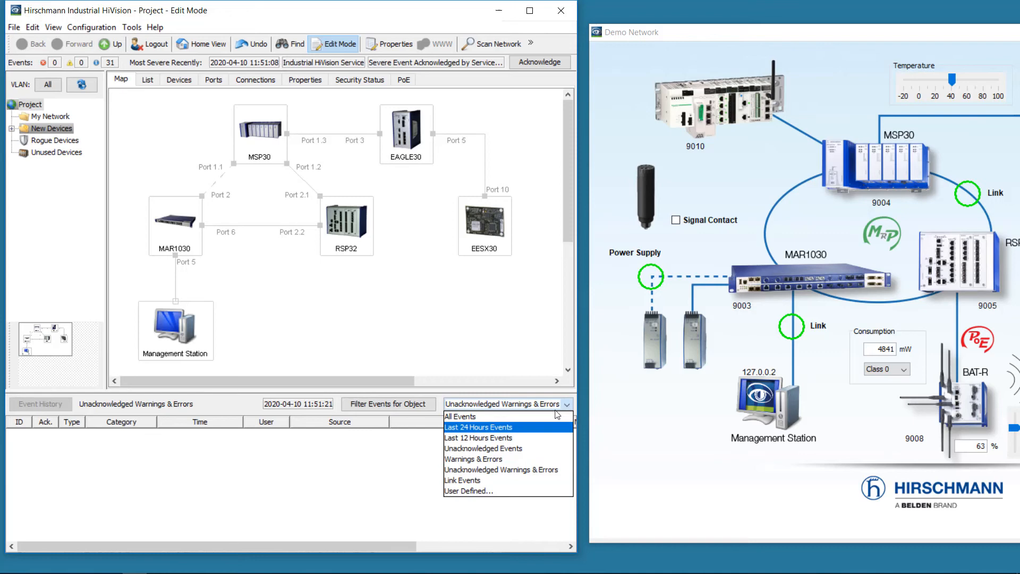
{"action": "left_click", "coordinate": [483, 447]}
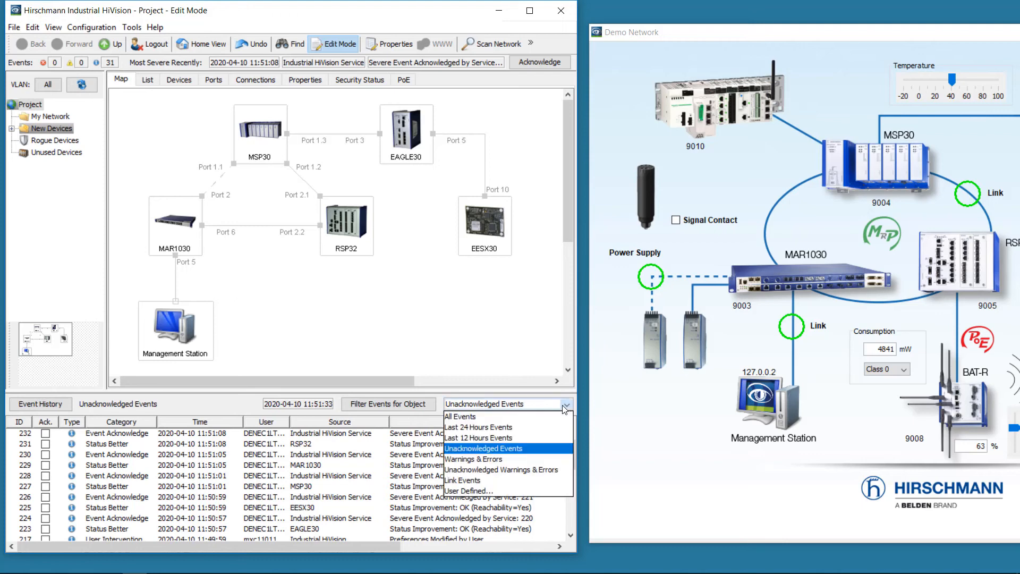
{"action": "mouse_move", "coordinate": [501, 469]}
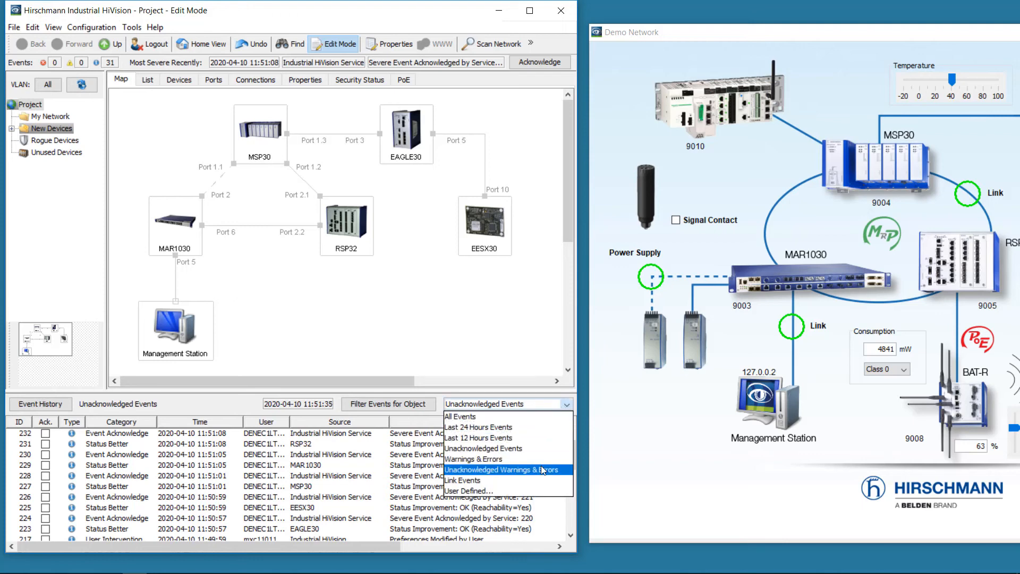
{"action": "left_click", "coordinate": [499, 469]}
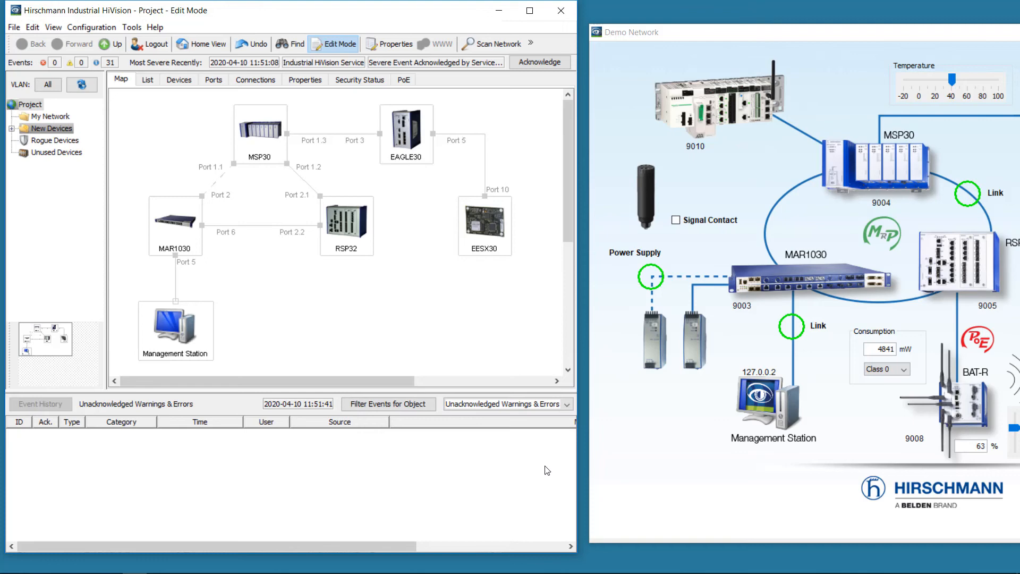
{"action": "mouse_move", "coordinate": [714, 370]}
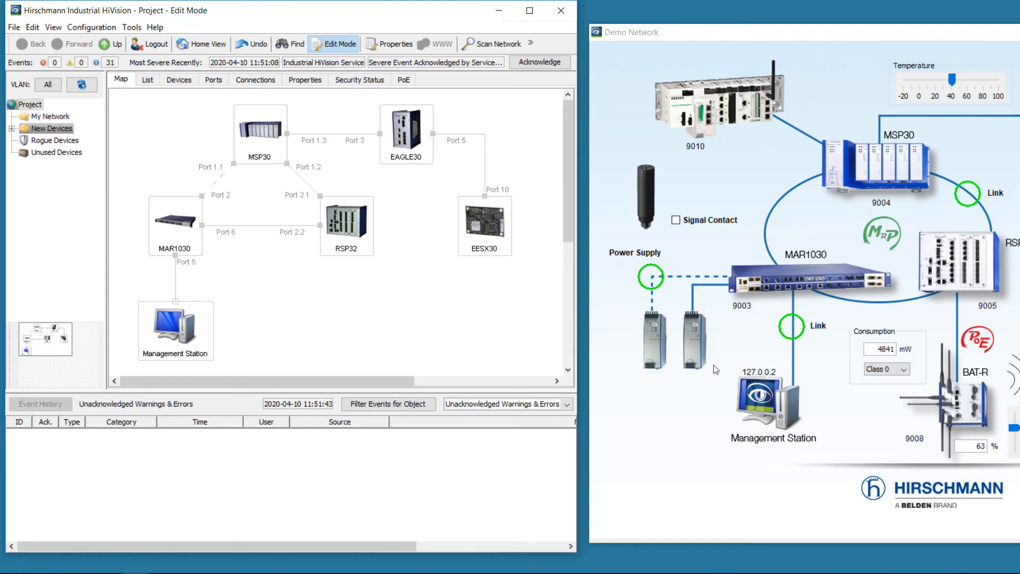